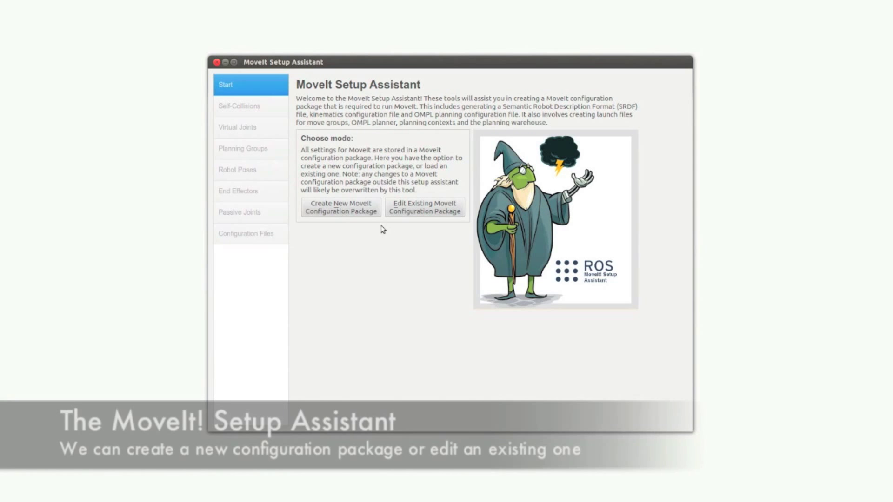
Regenerate the default self-collision matrix with the chosen sampling density
{"action": "left_click", "coordinate": [340, 207]}
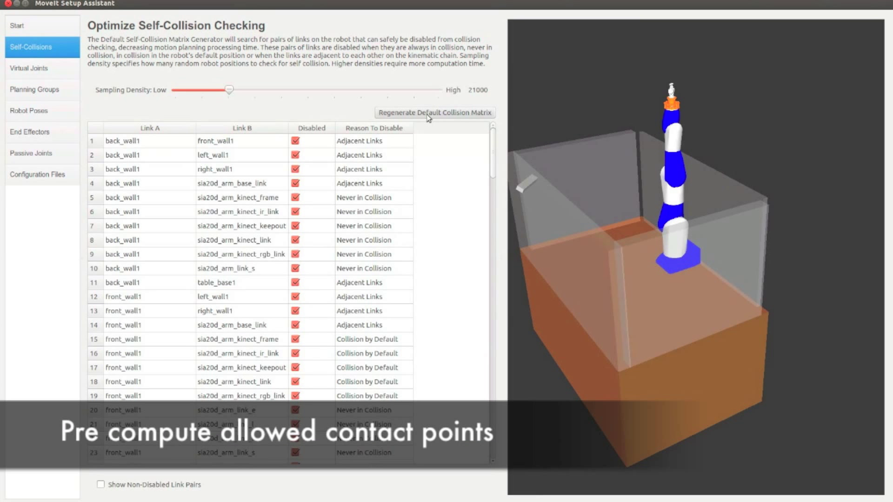
{"action": "left_click", "coordinate": [34, 90]}
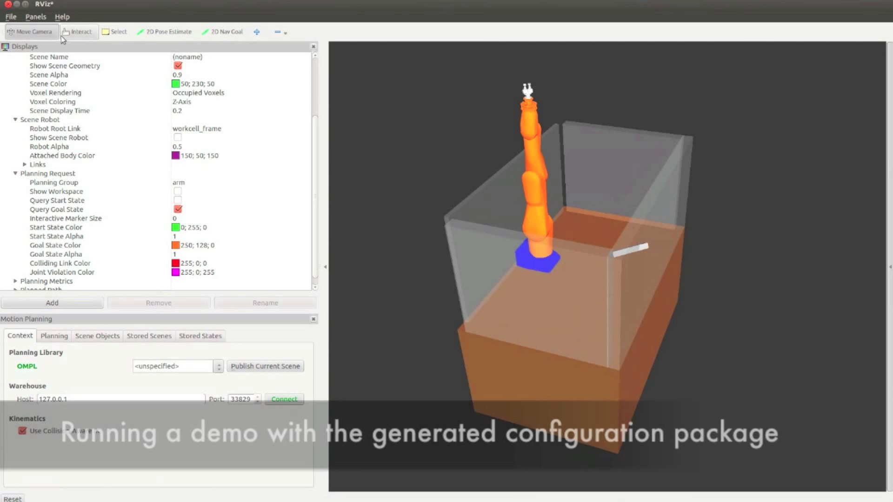
Start the MotionPlanning display to plan for the arm group in its workcell
{"action": "left_click", "coordinate": [79, 31]}
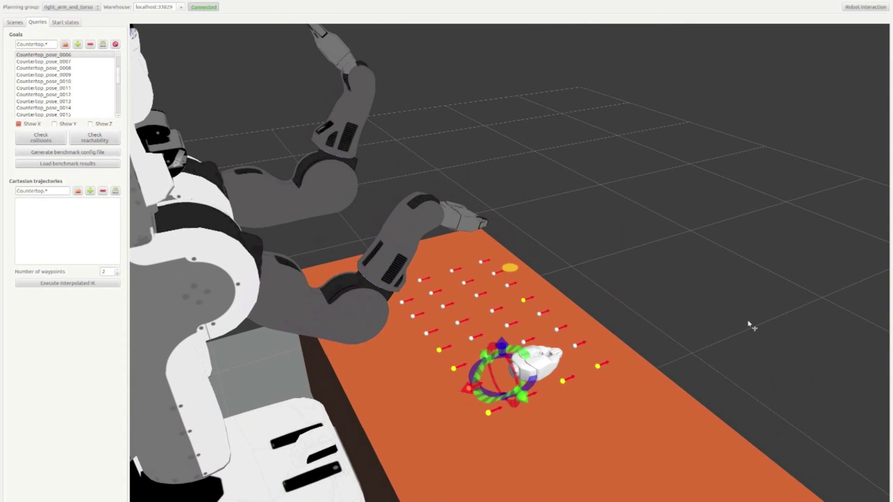
Check reachability of the countertop poses and send the arm to a reachable Countertop_pose goal
{"action": "left_click", "coordinate": [94, 138]}
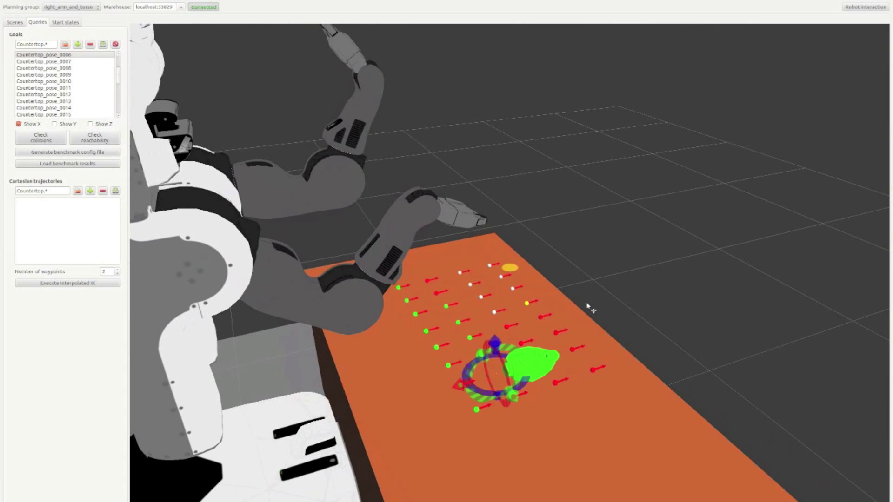
{"action": "left_click", "coordinate": [44, 61]}
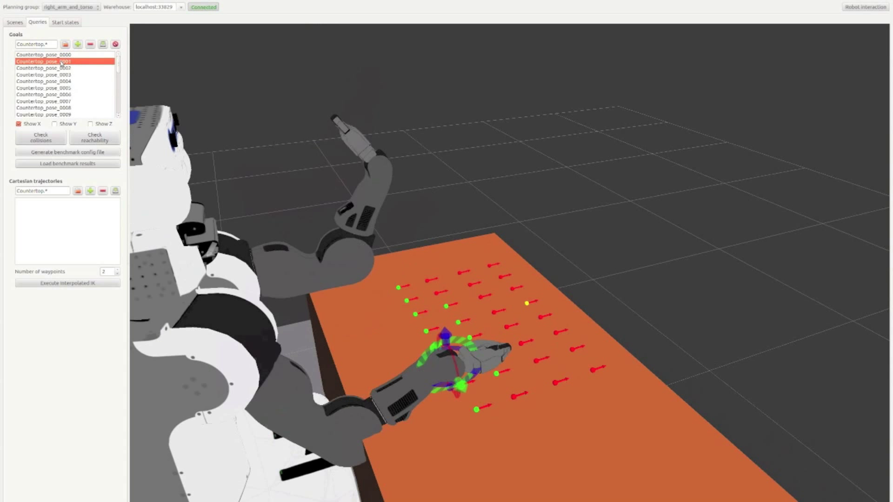